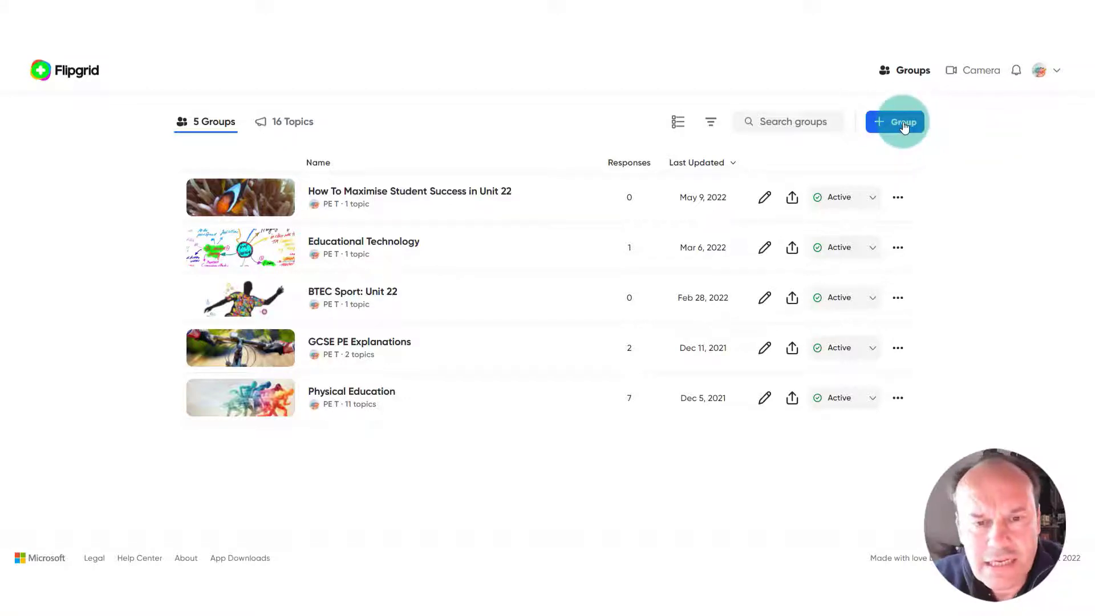
Start a new group and name it 'Reflections of Using Flipgrid'.
click(895, 122)
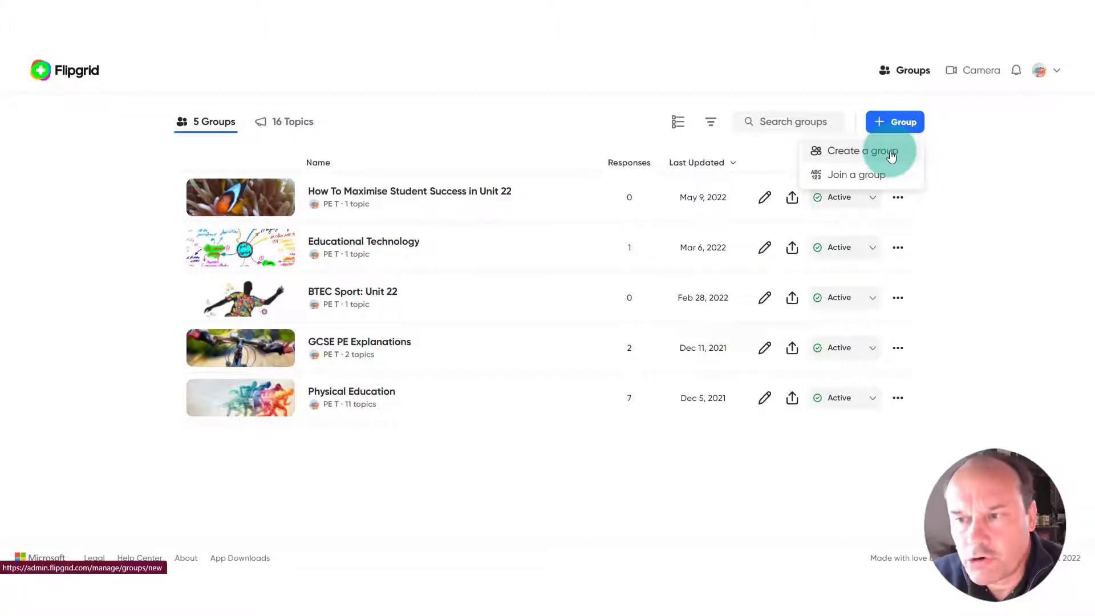
click(857, 151)
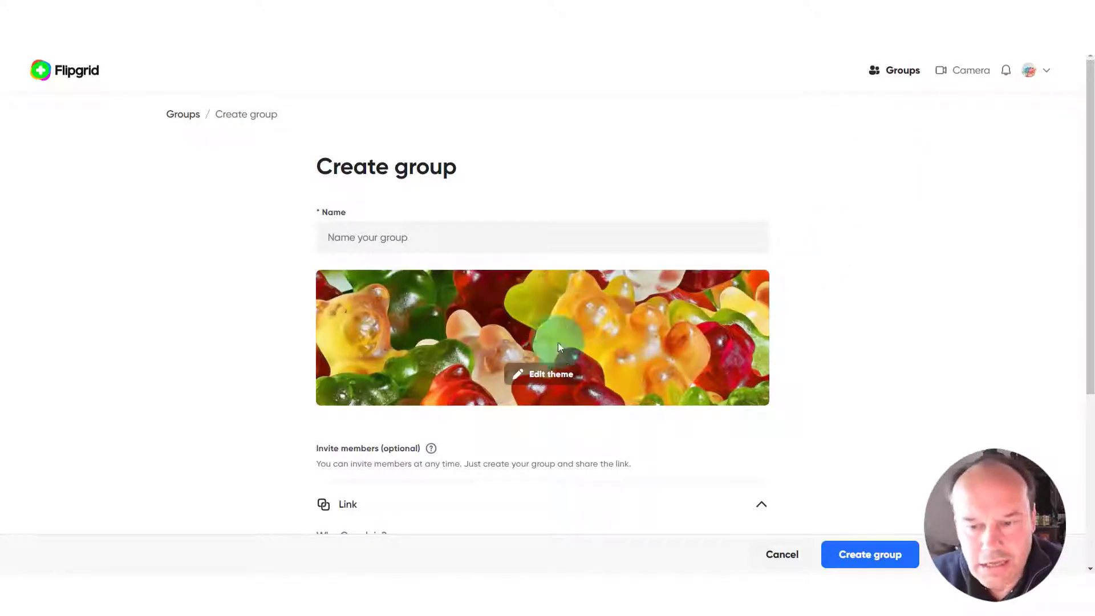
mouse_move(660, 366)
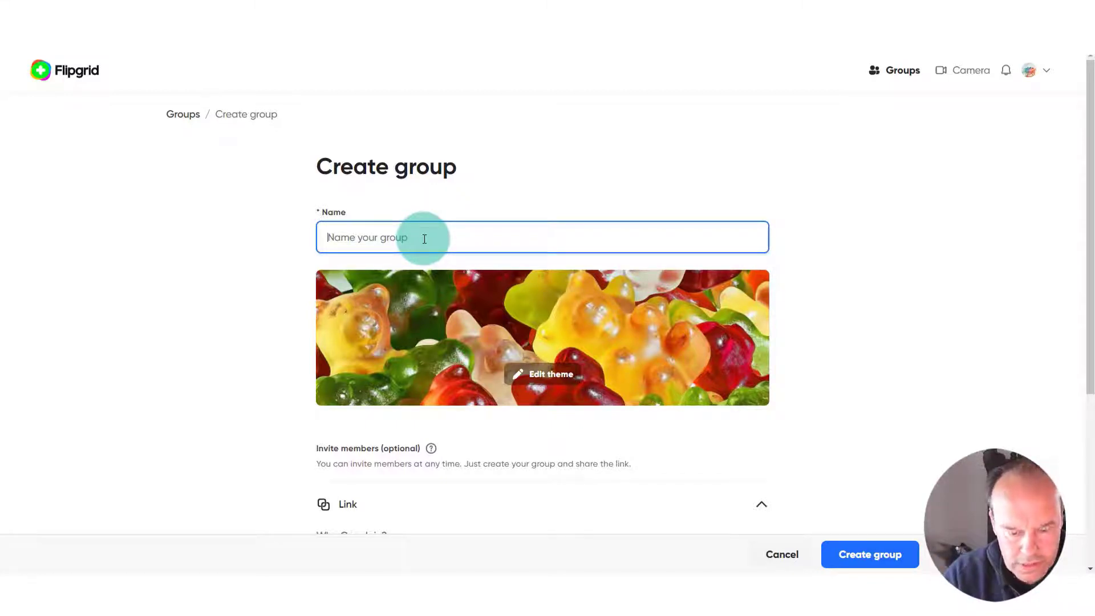
text(Reflections of Using Flipgrid)
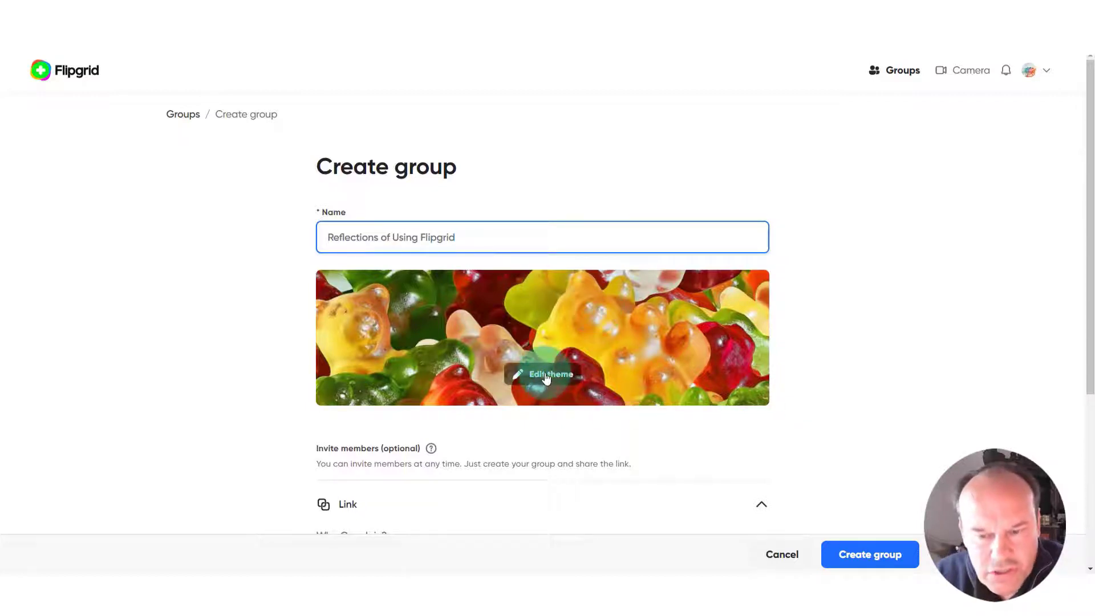
Browse the cover-image categories, then choose to upload a custom image instead.
click(543, 376)
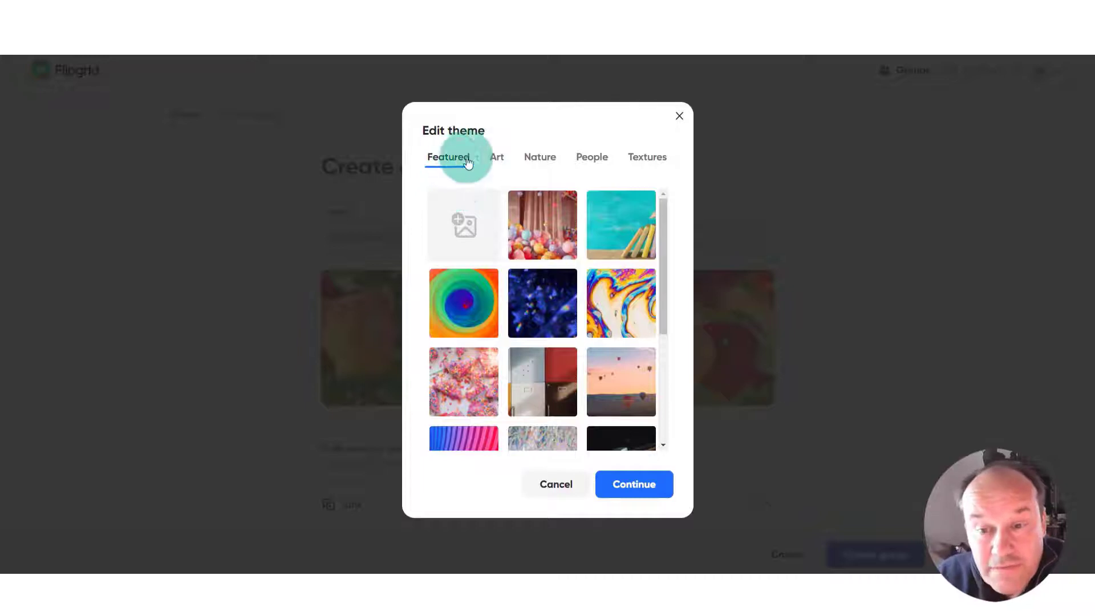
scroll(down, 3)
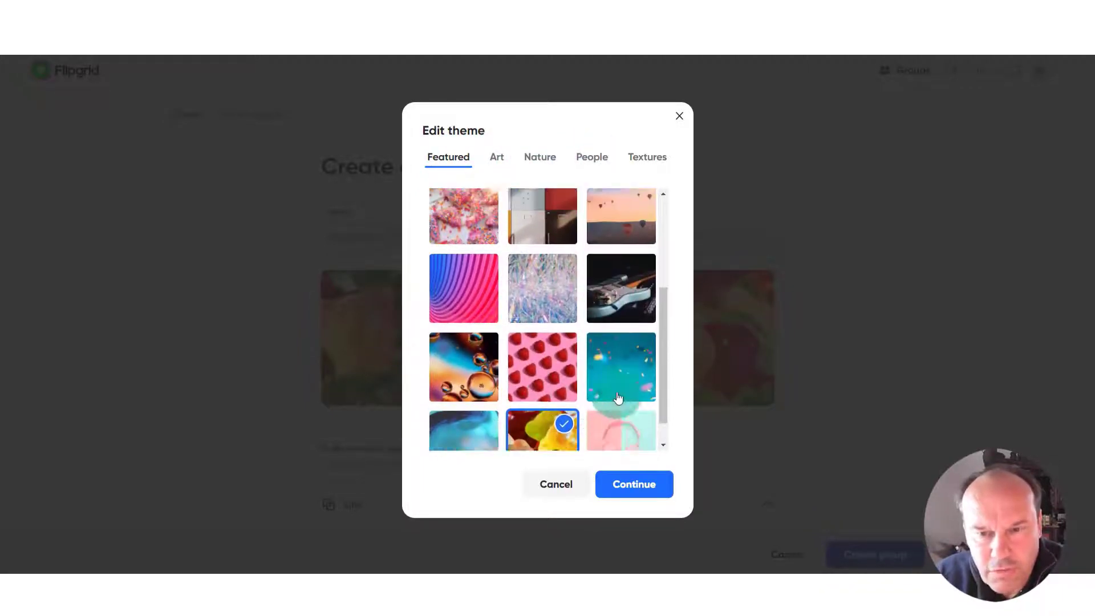
click(496, 156)
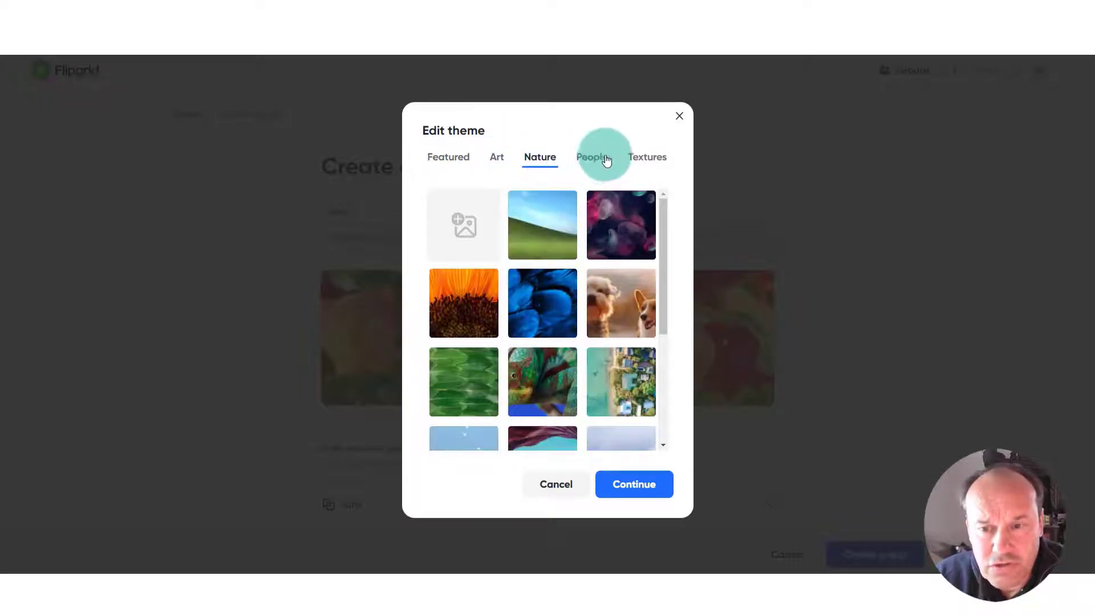
click(647, 157)
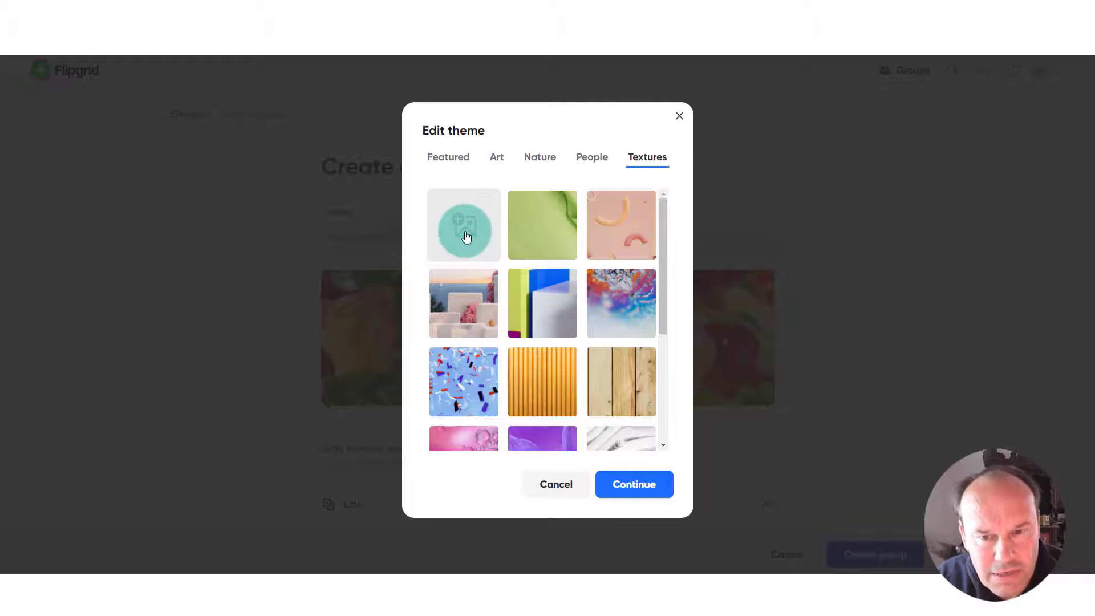
click(463, 225)
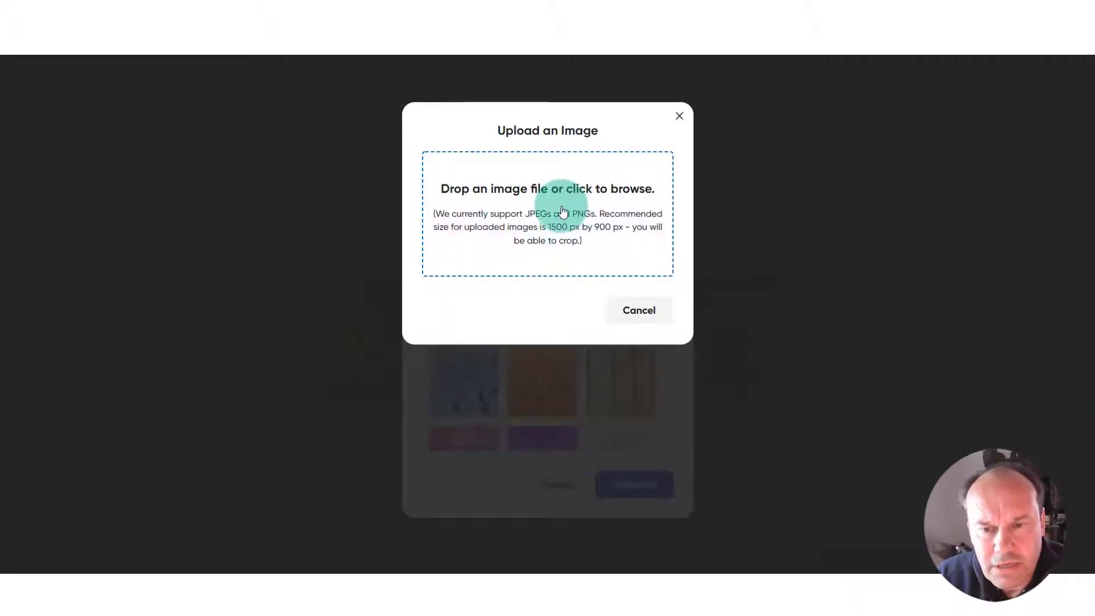
Upload the green FLIPGRID image from Pictures and accept the cropped banner.
click(547, 212)
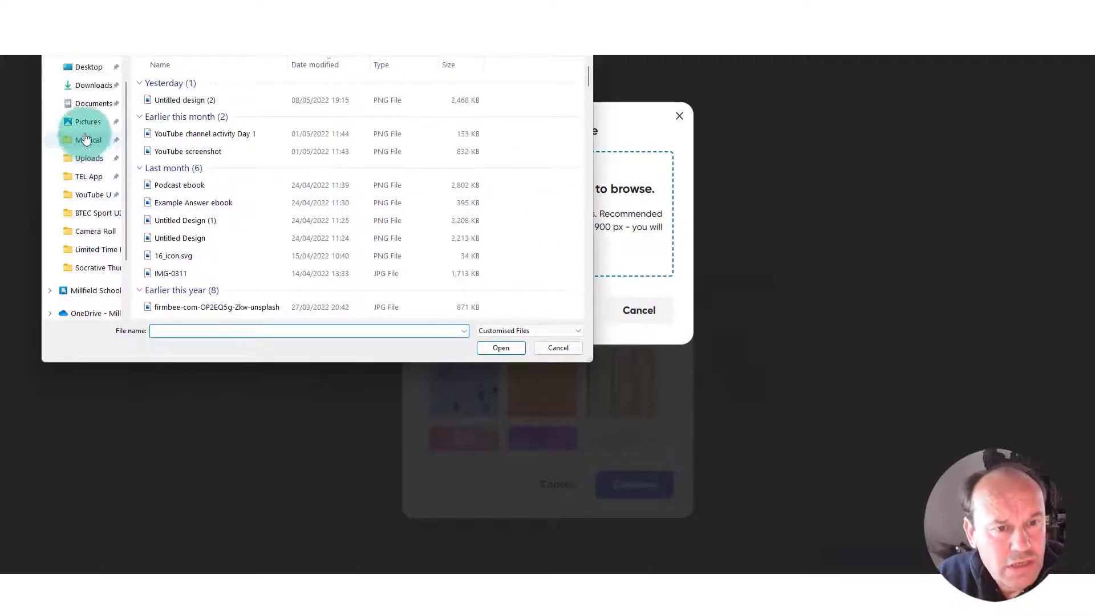
click(88, 121)
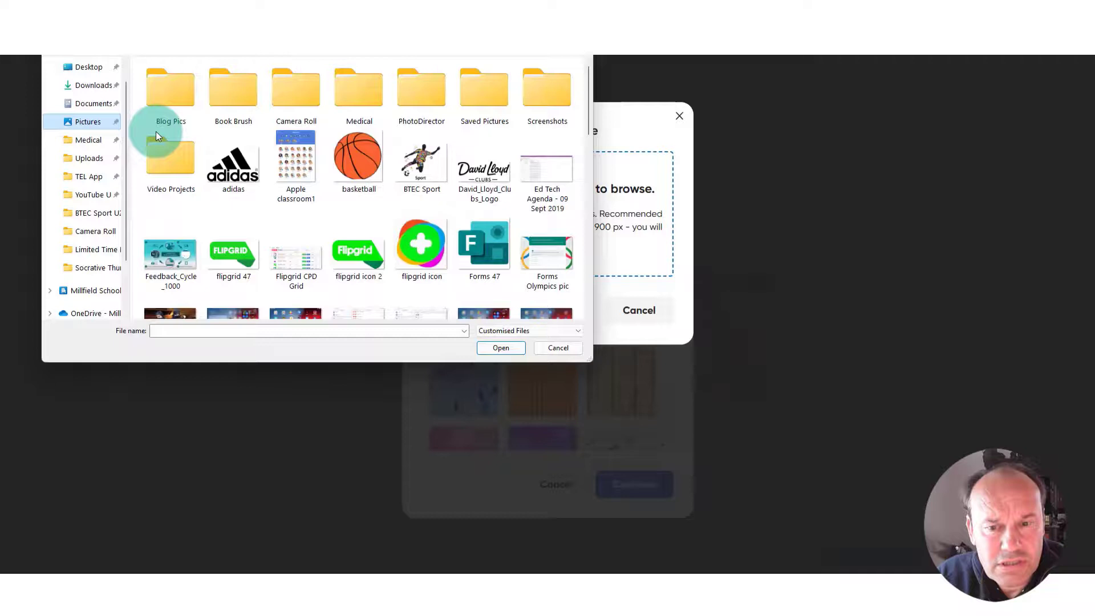
click(233, 249)
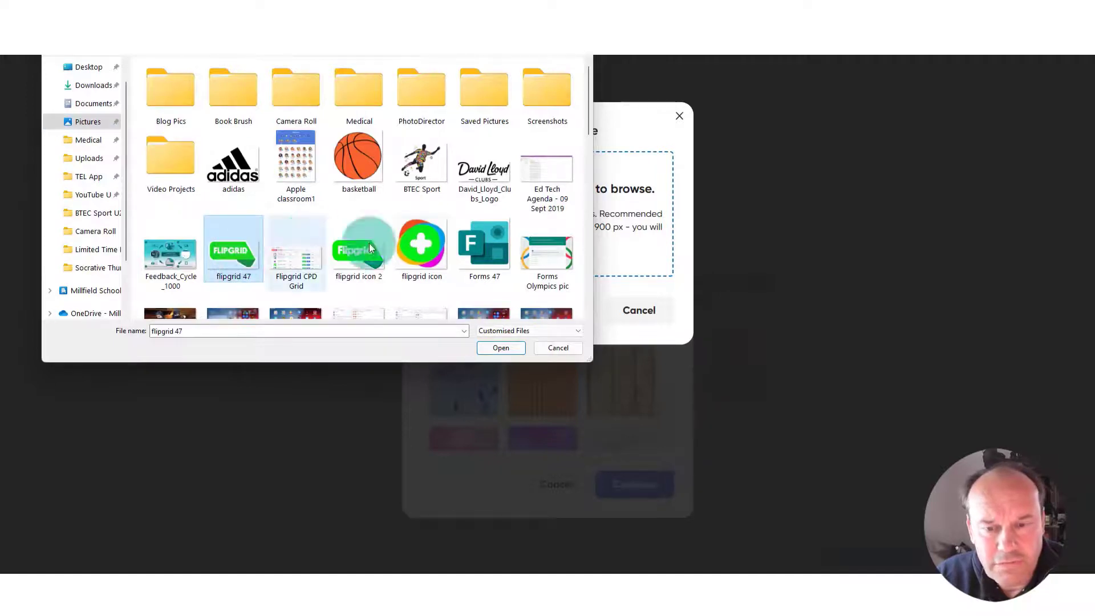
click(501, 348)
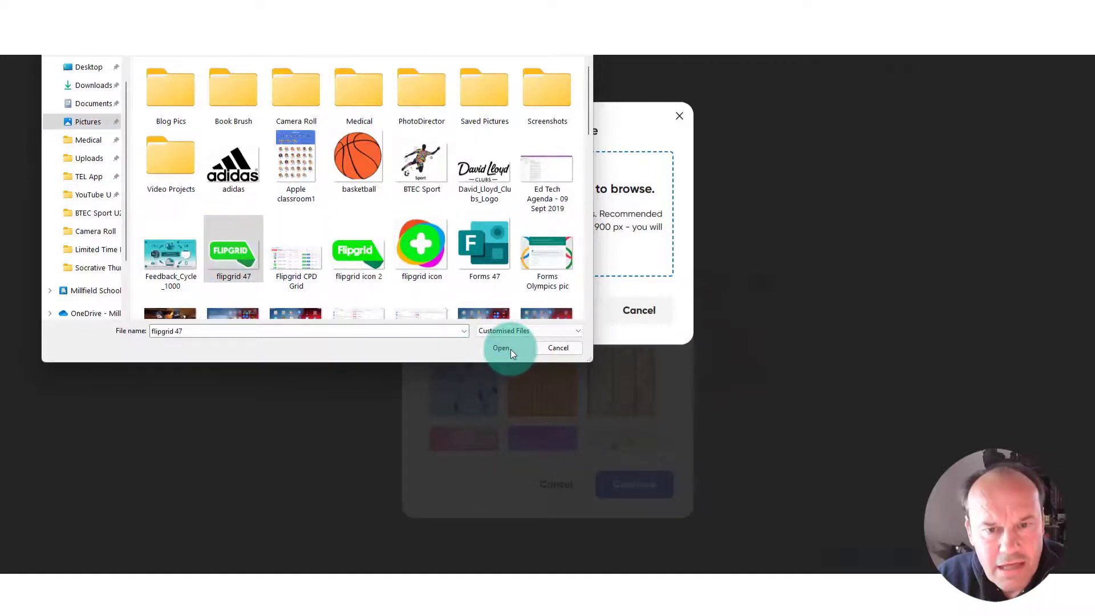
click(501, 348)
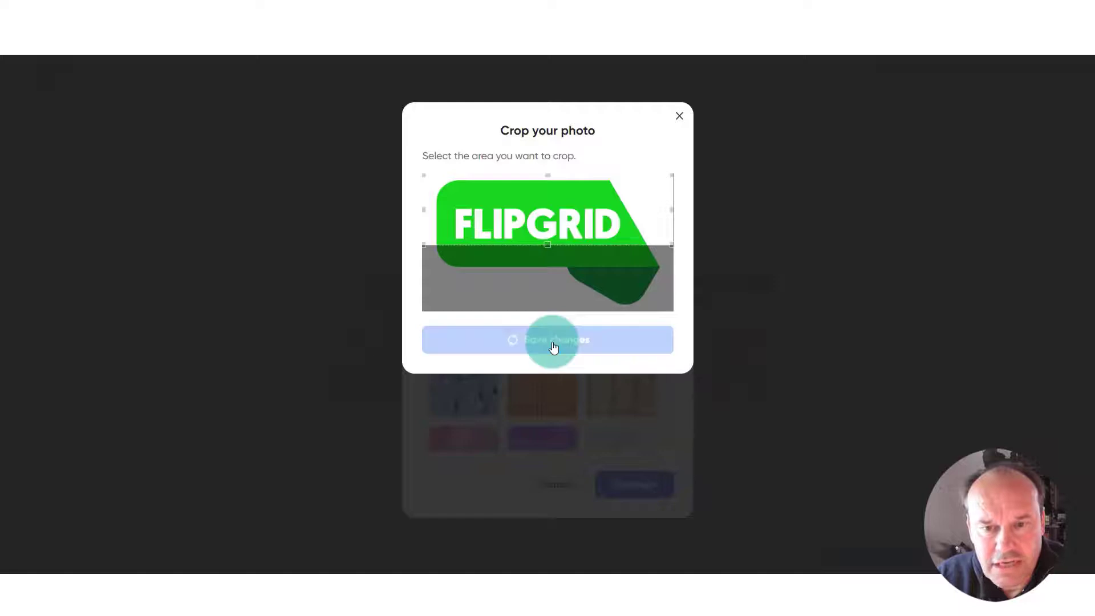
click(546, 340)
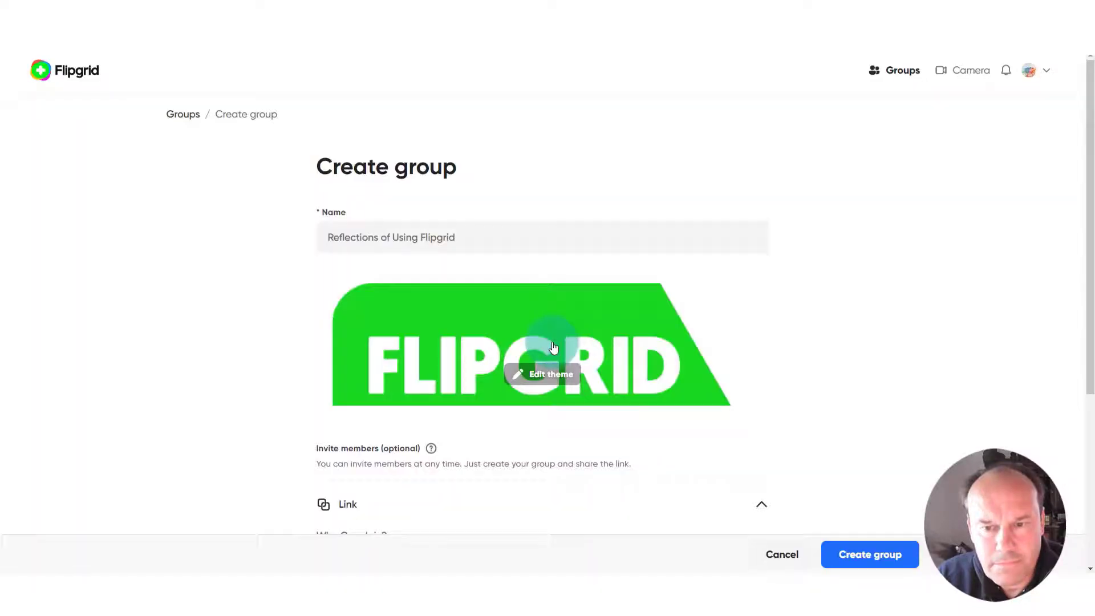
click(426, 237)
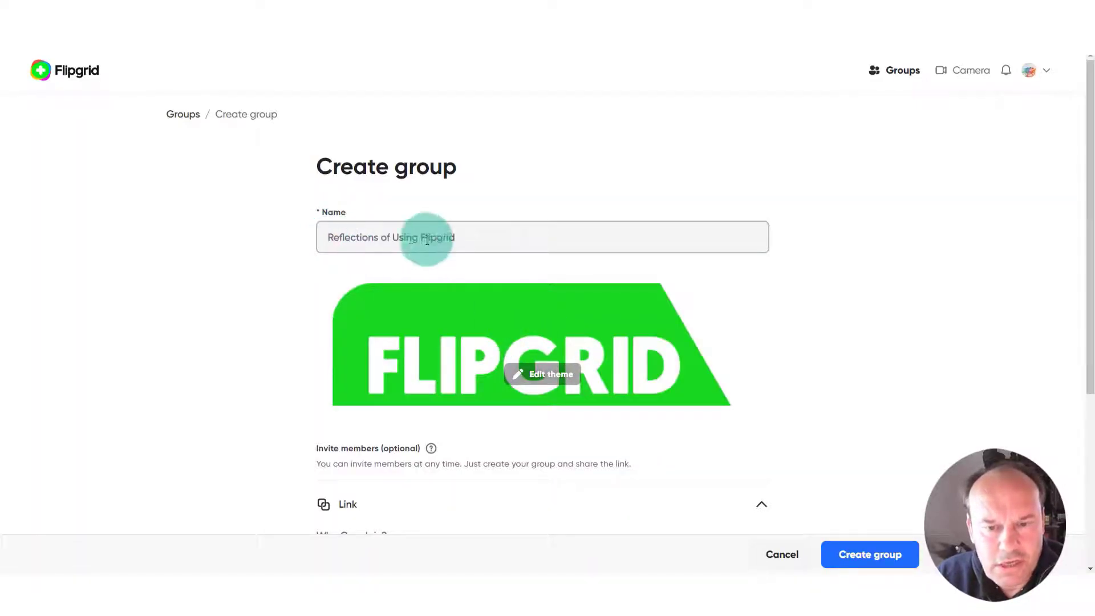
scroll(down, 3)
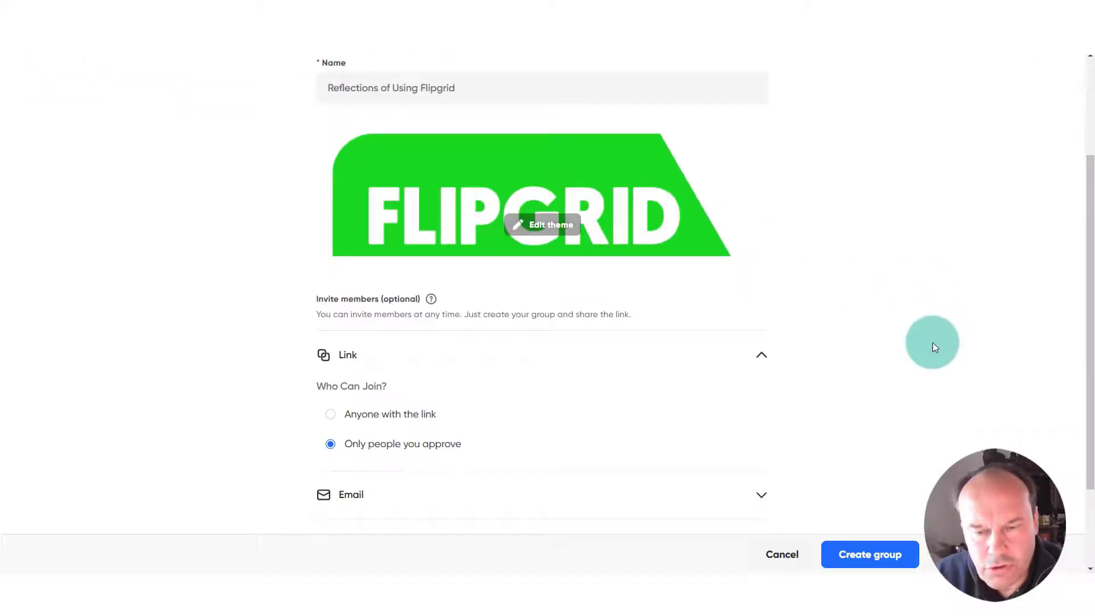
scroll(down, 3)
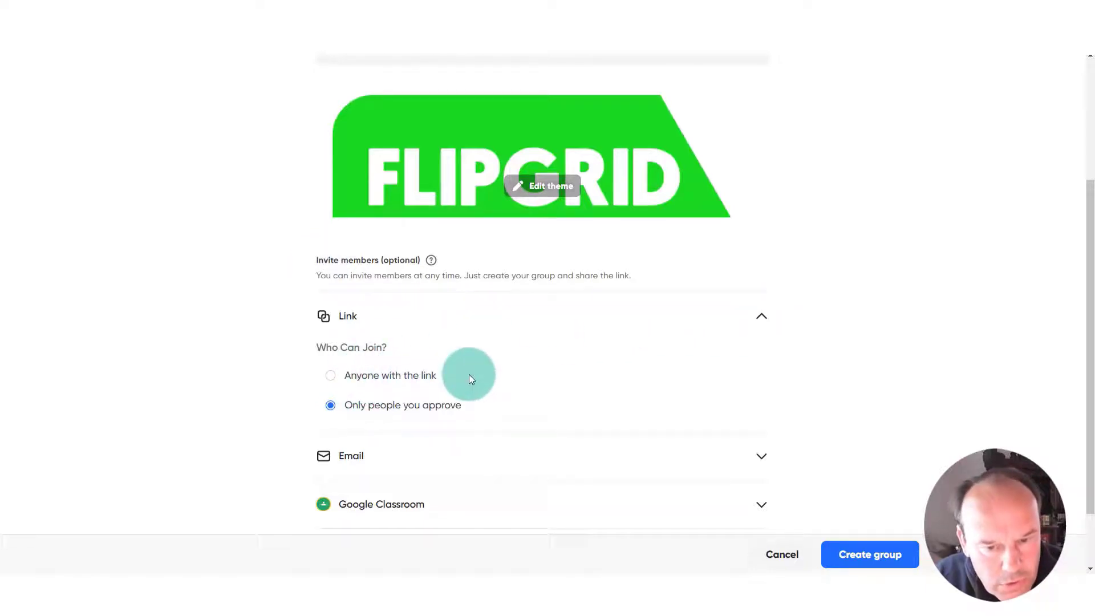
mouse_move(459, 412)
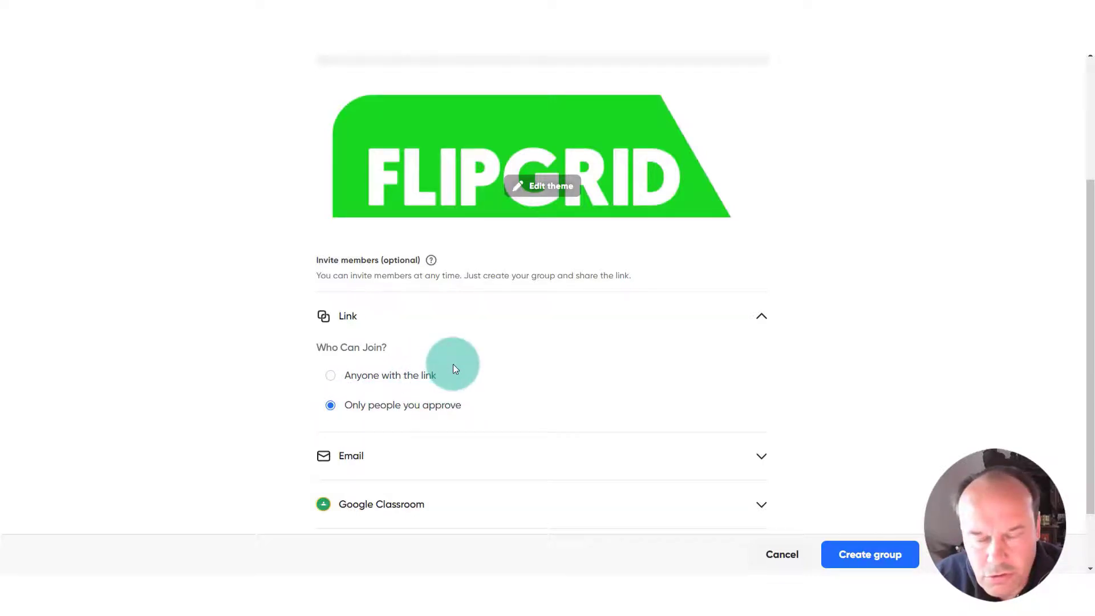
click(761, 316)
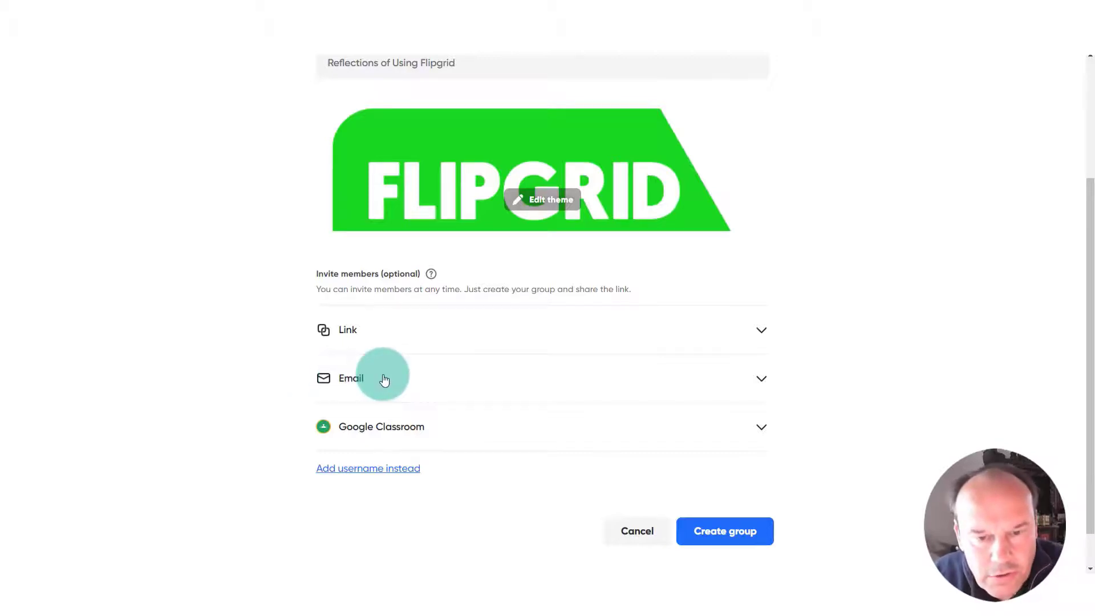
mouse_move(744, 379)
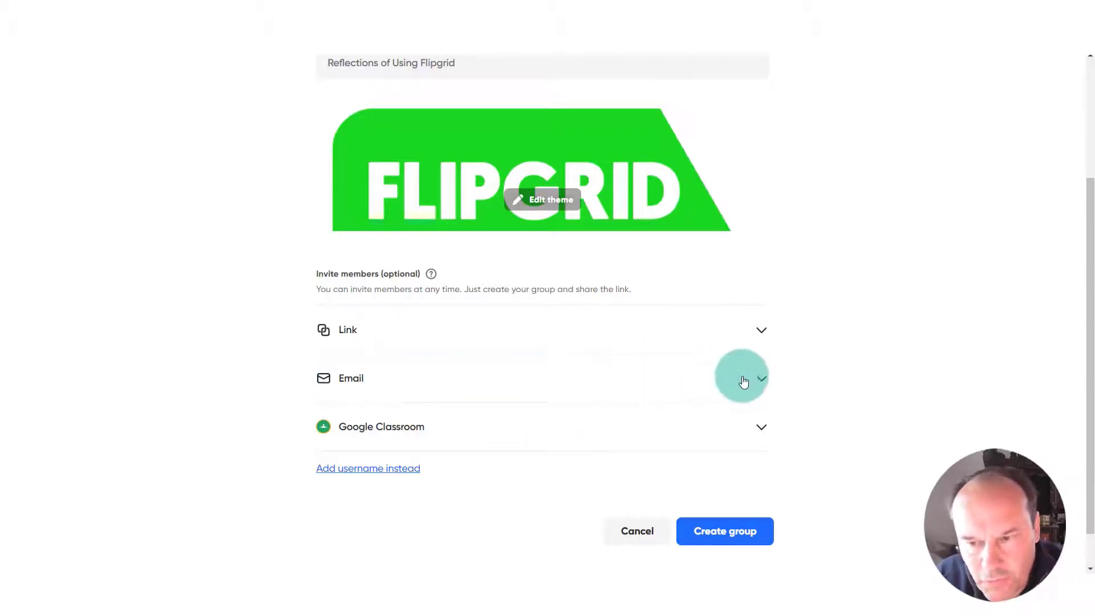
click(760, 377)
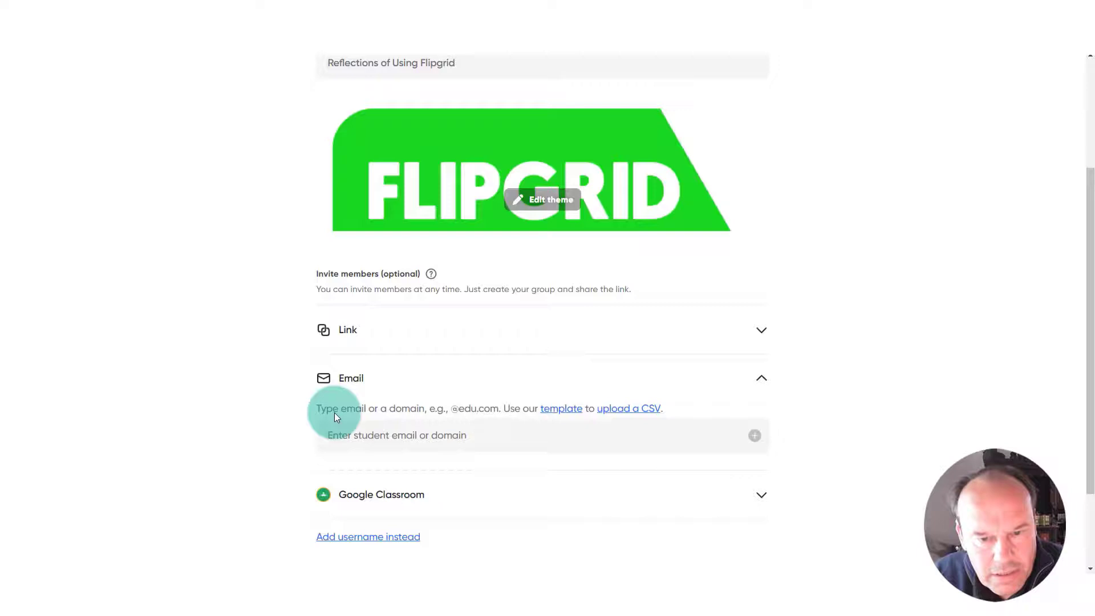
mouse_move(408, 413)
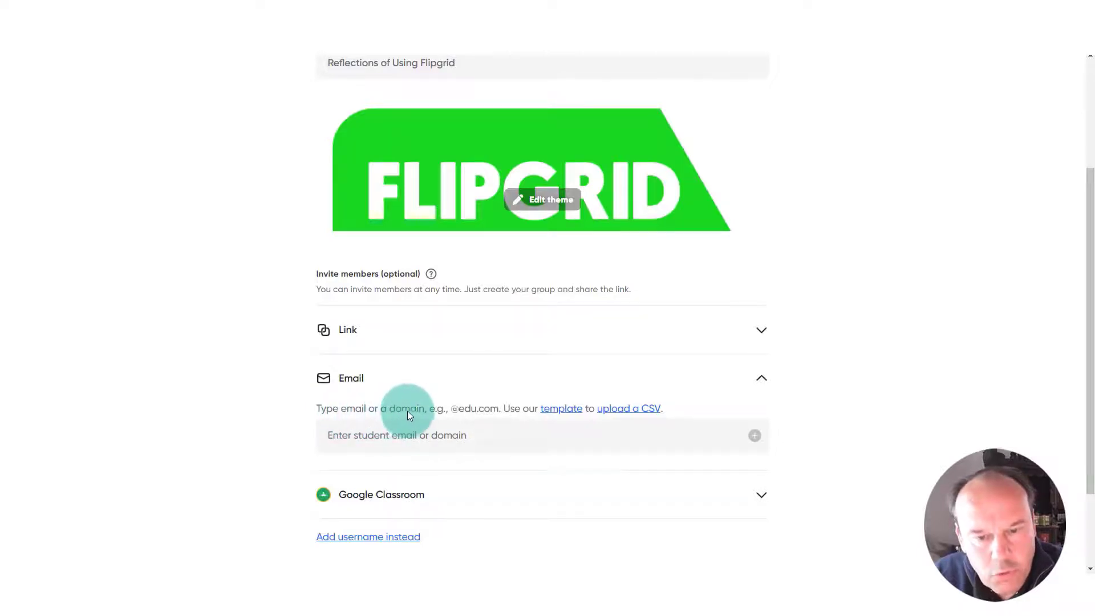
click(414, 435)
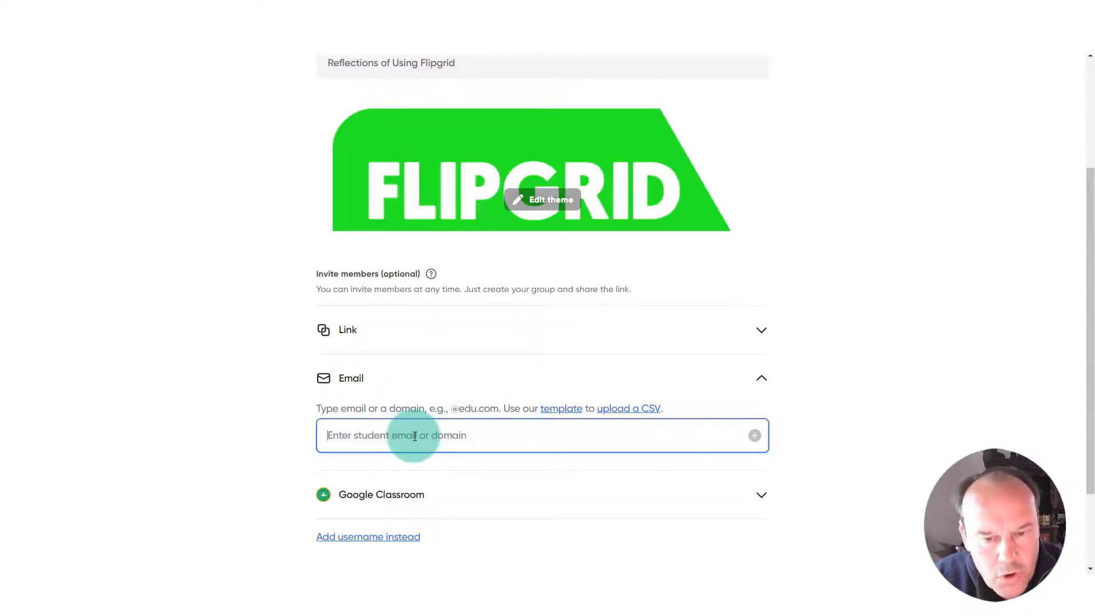
text(@)
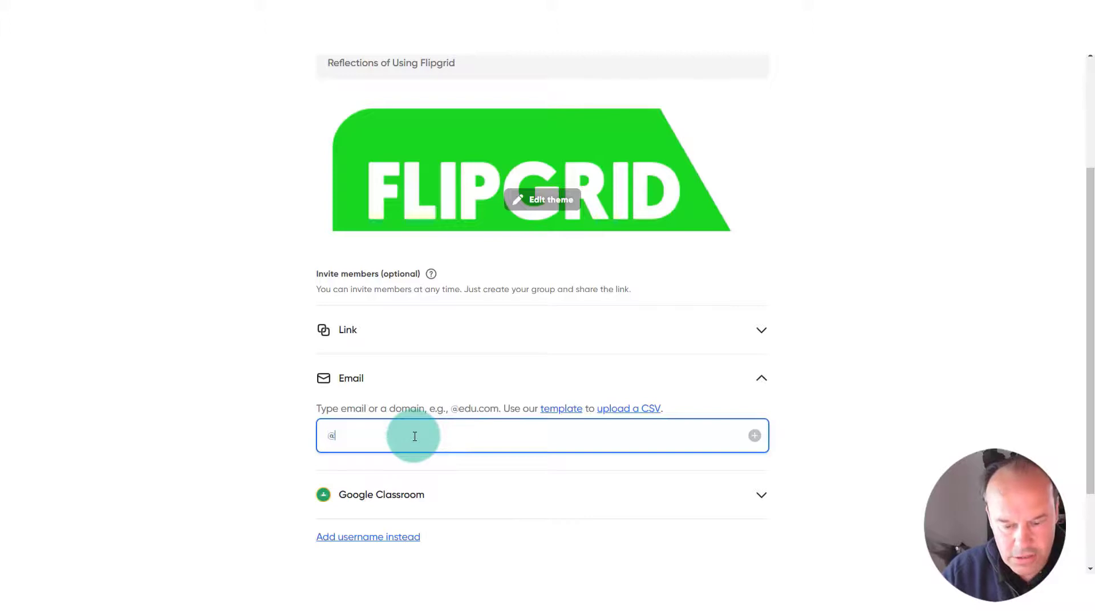
text(school)
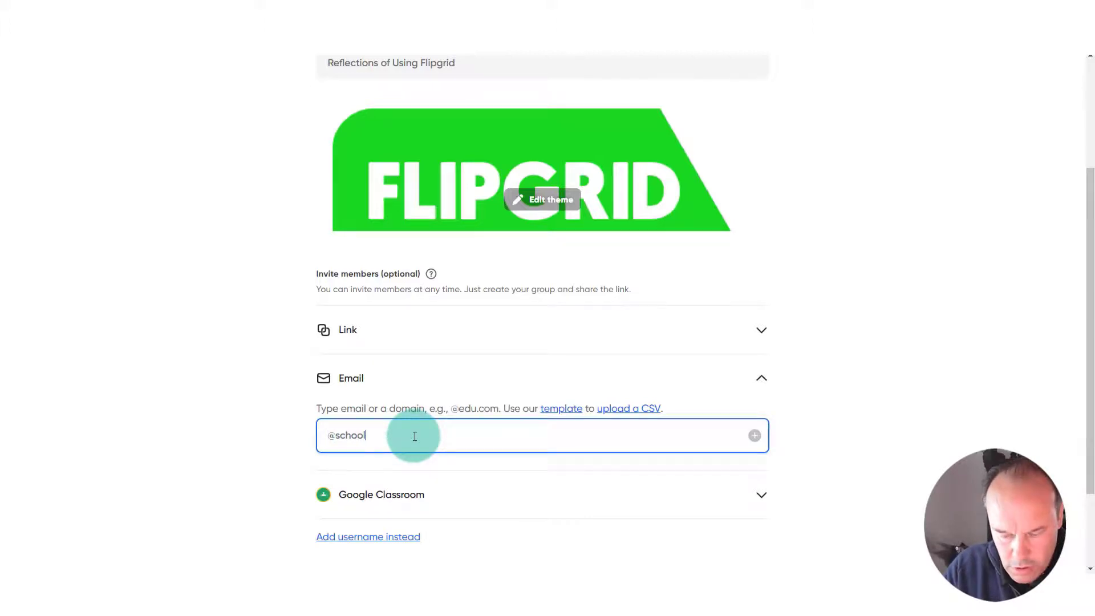
text(.com)
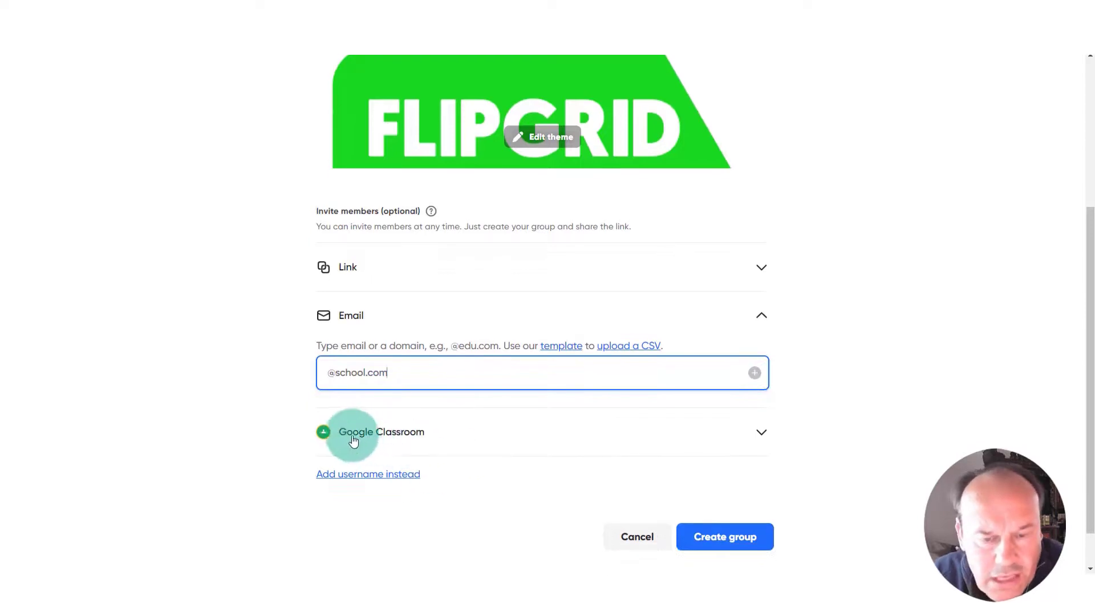
mouse_move(834, 440)
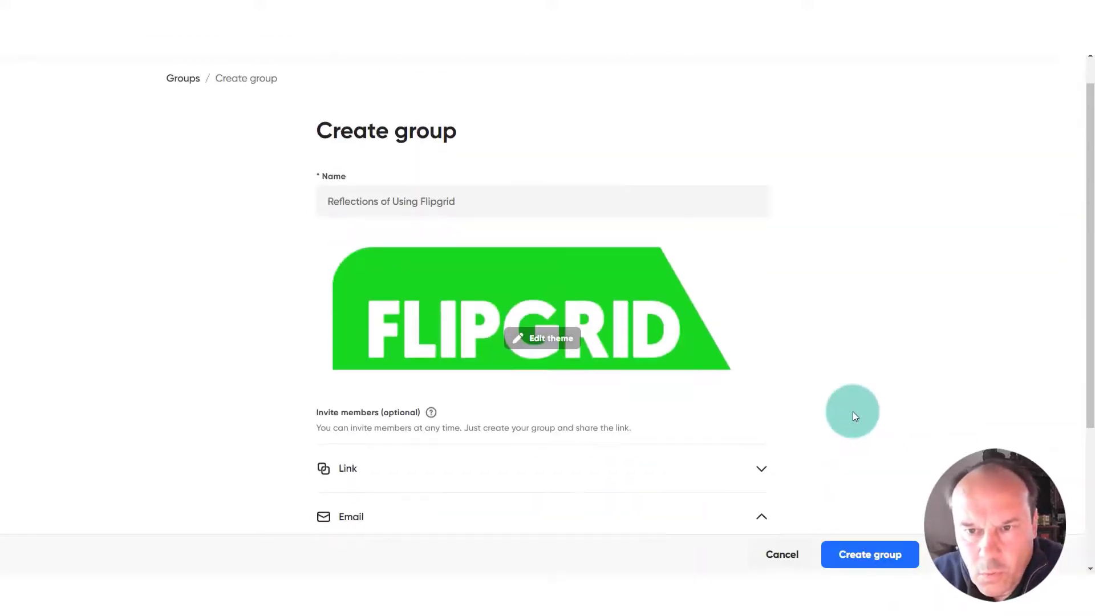
scroll(down, 3)
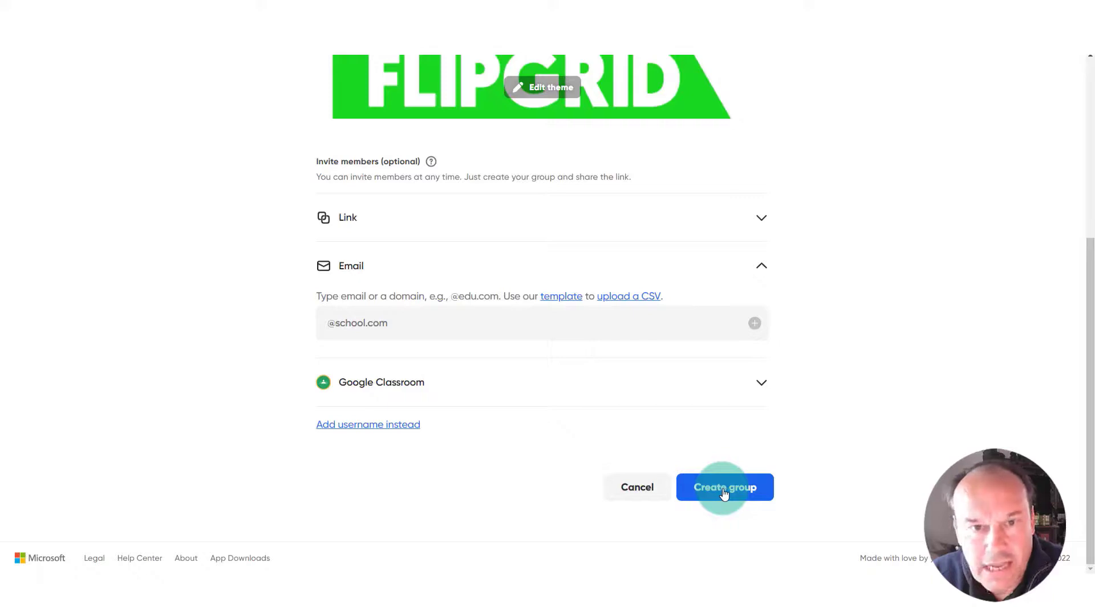
Create the group, show its join QR code and download the QR image.
click(724, 487)
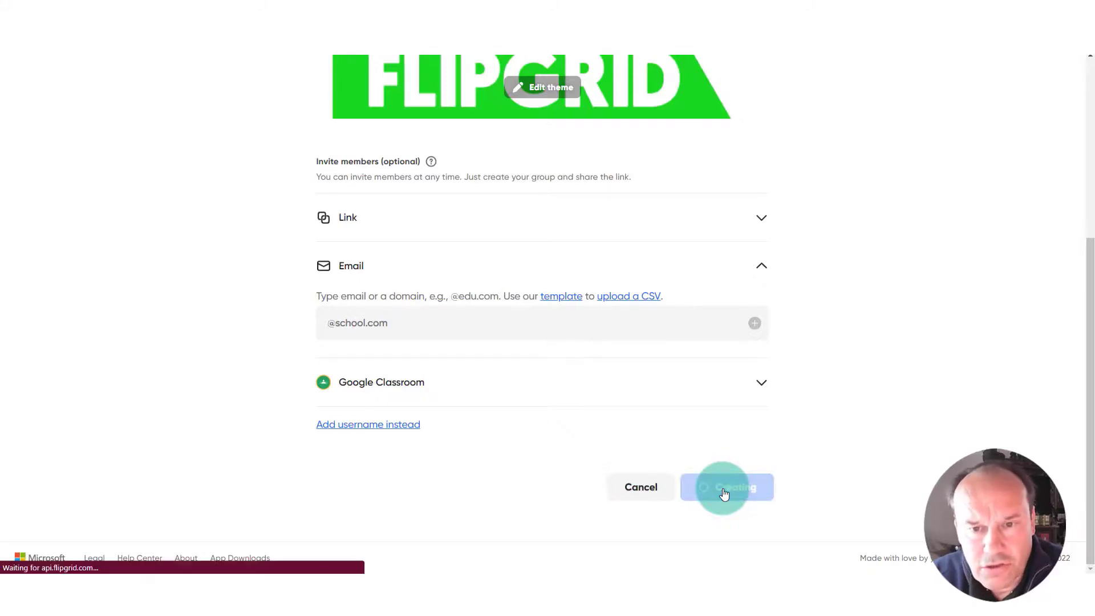
click(726, 487)
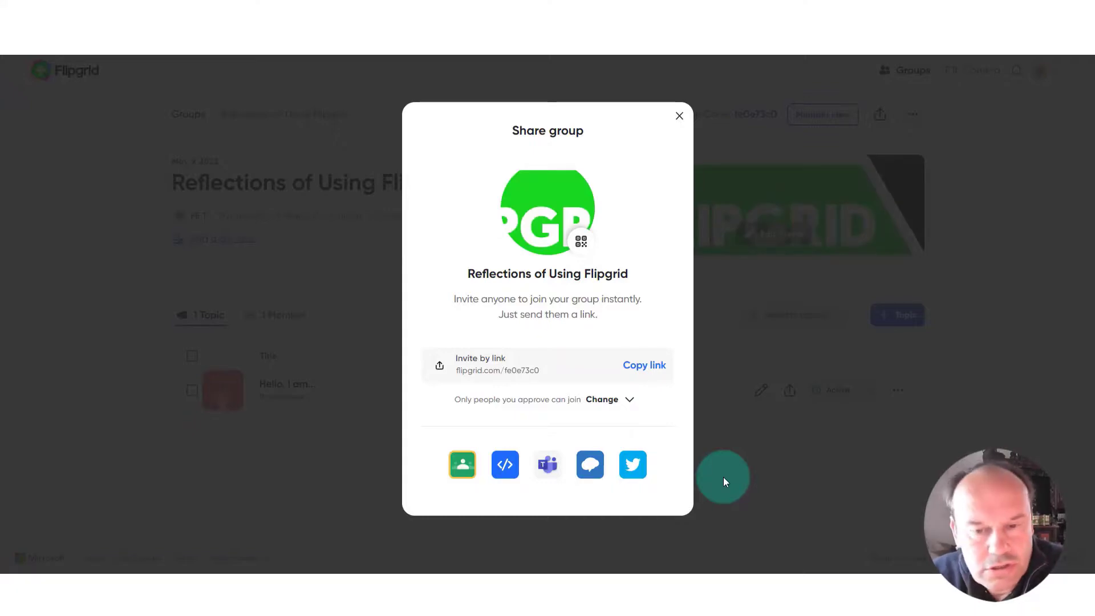
mouse_move(590, 269)
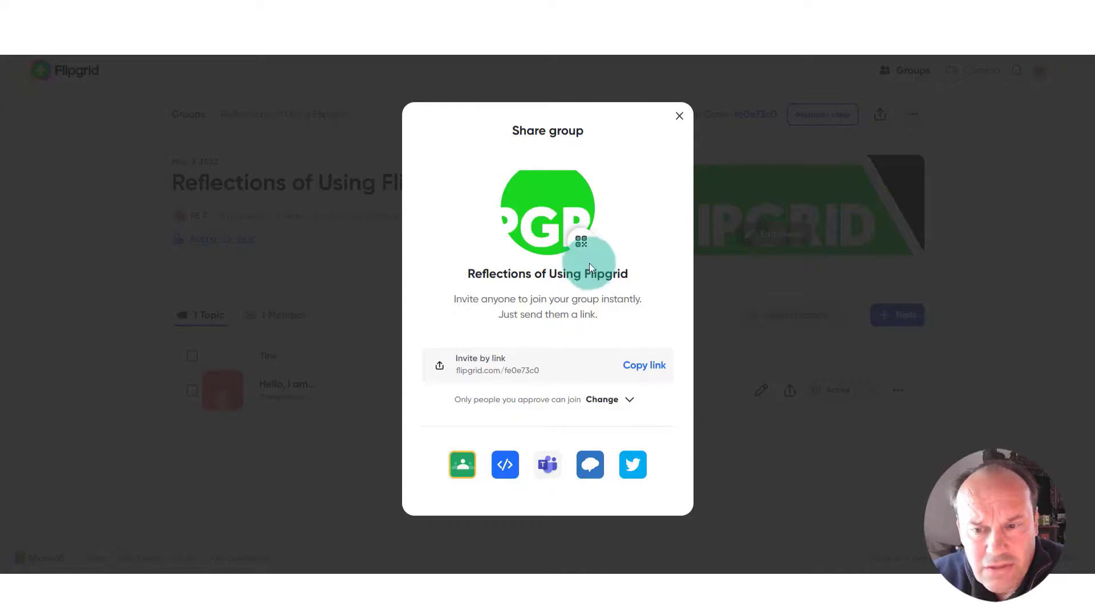
click(581, 242)
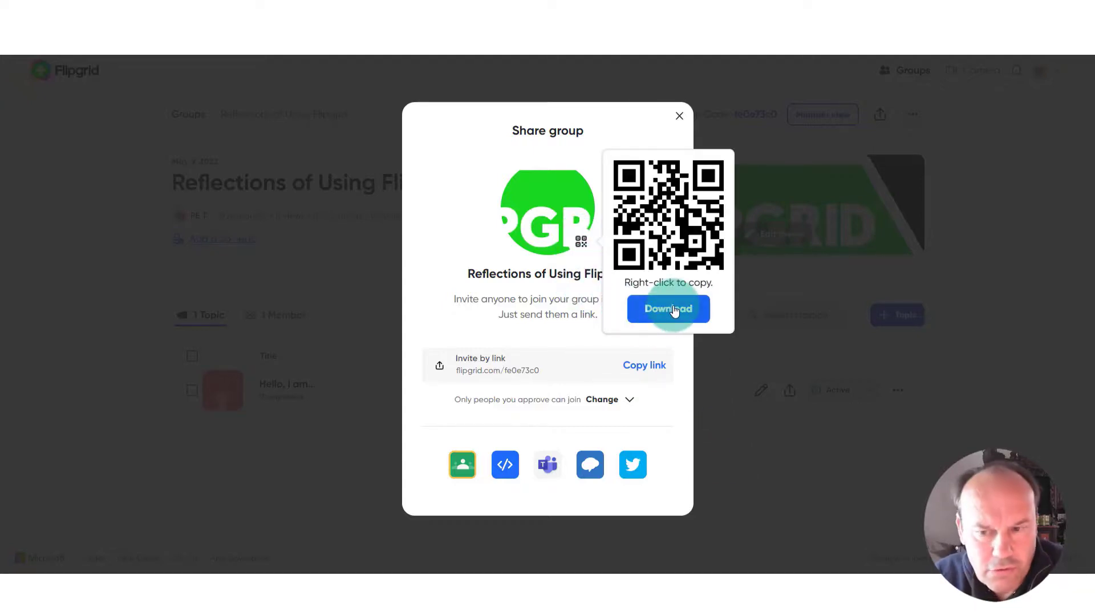
click(678, 115)
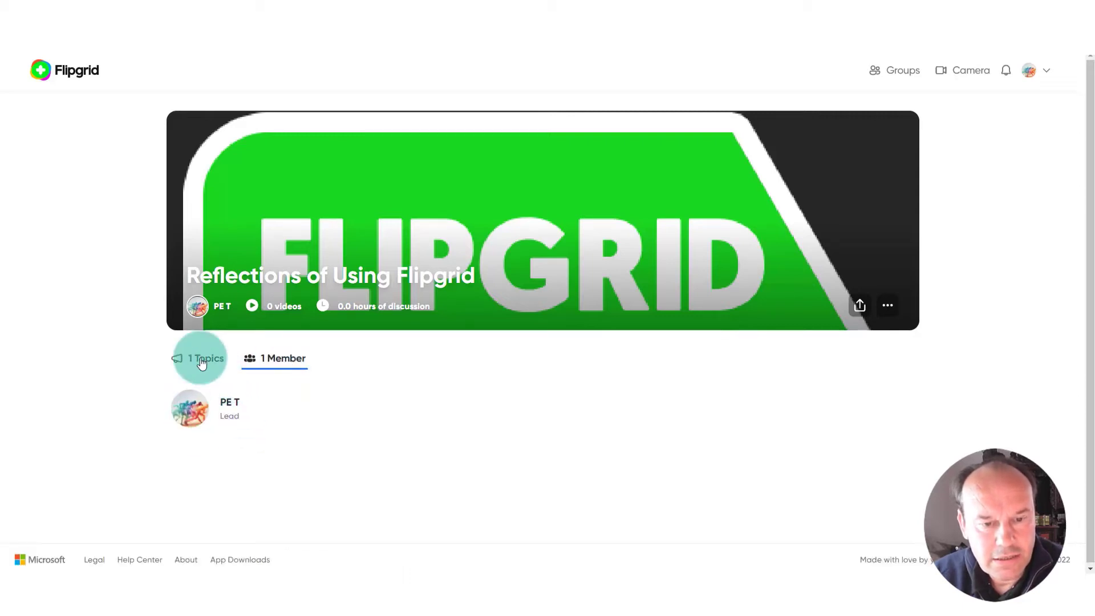
Show the group's Topics list with its single 'Hello, I am...' starter topic.
click(206, 357)
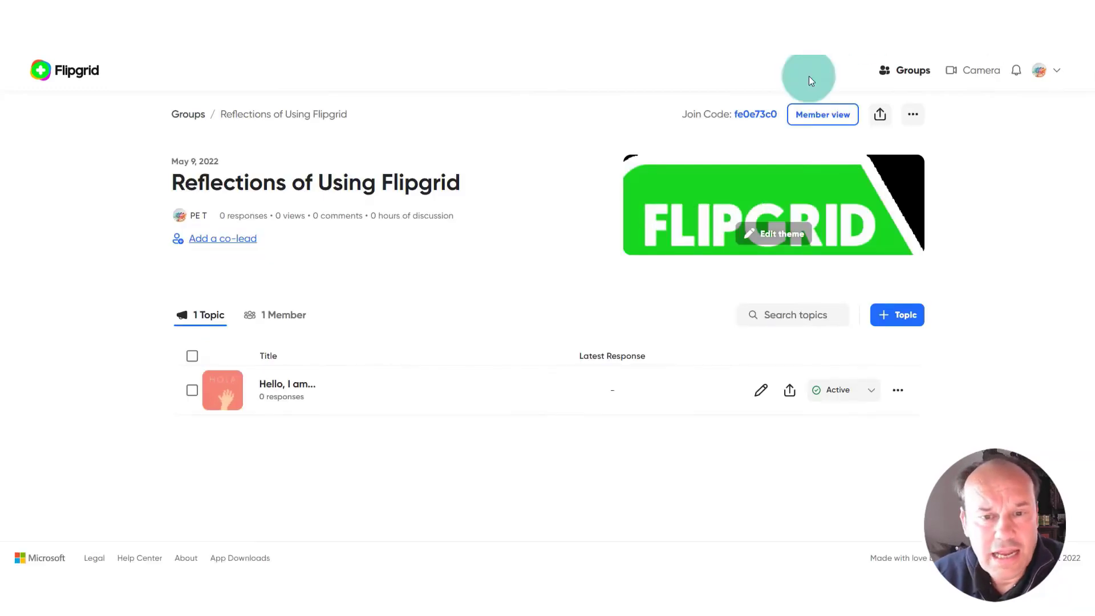
mouse_move(513, 279)
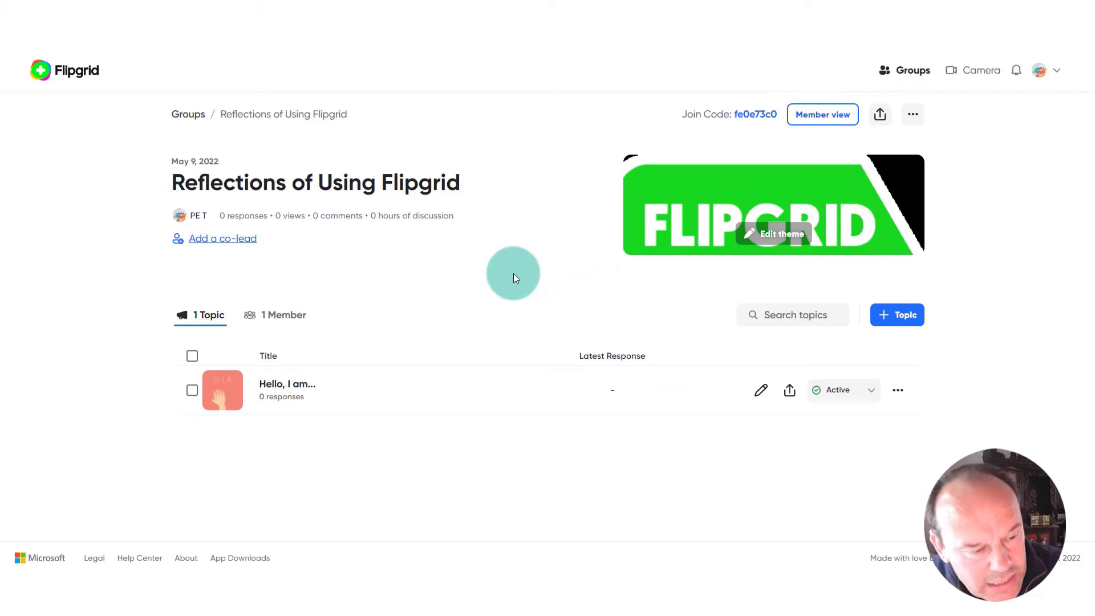